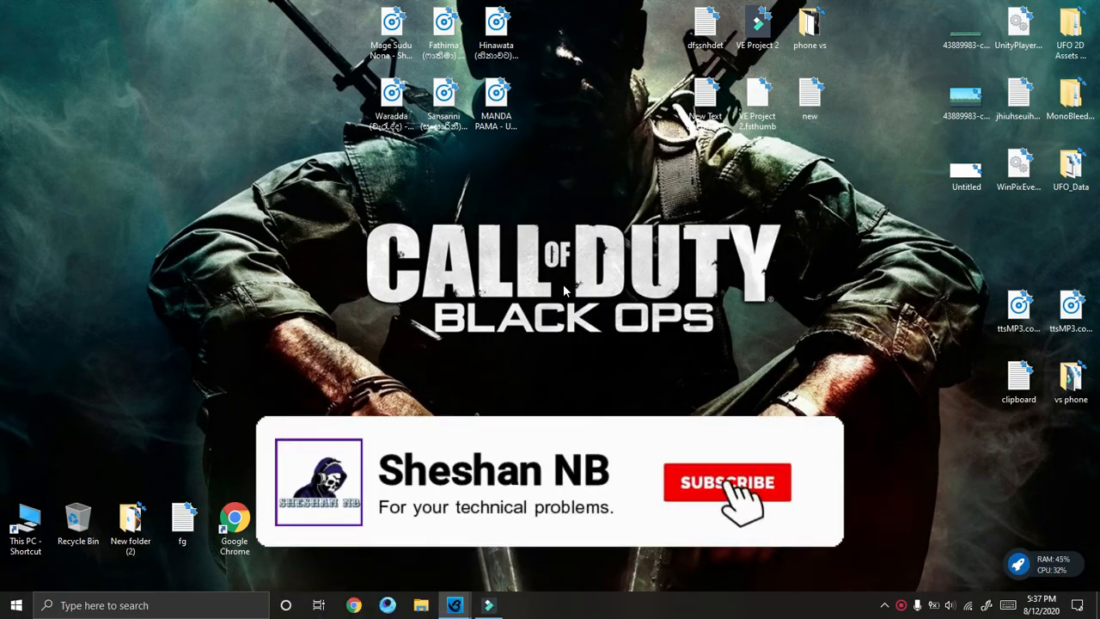
# - From the Start menu, reach Windows Settings and its System section showing Display options
pyautogui.click(727, 482)
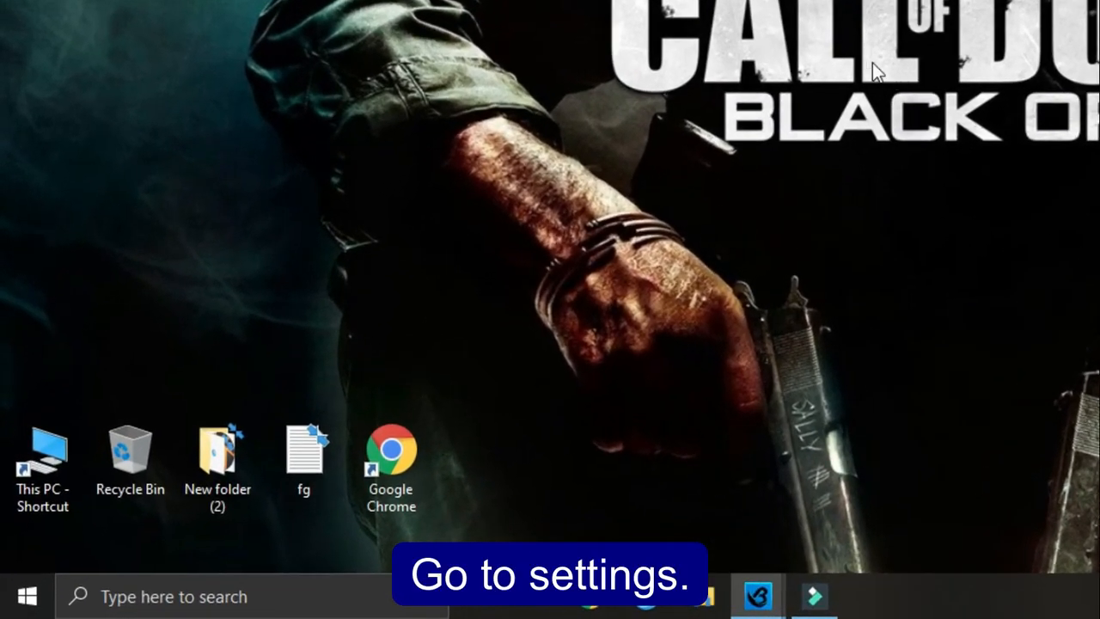
pyautogui.click(28, 595)
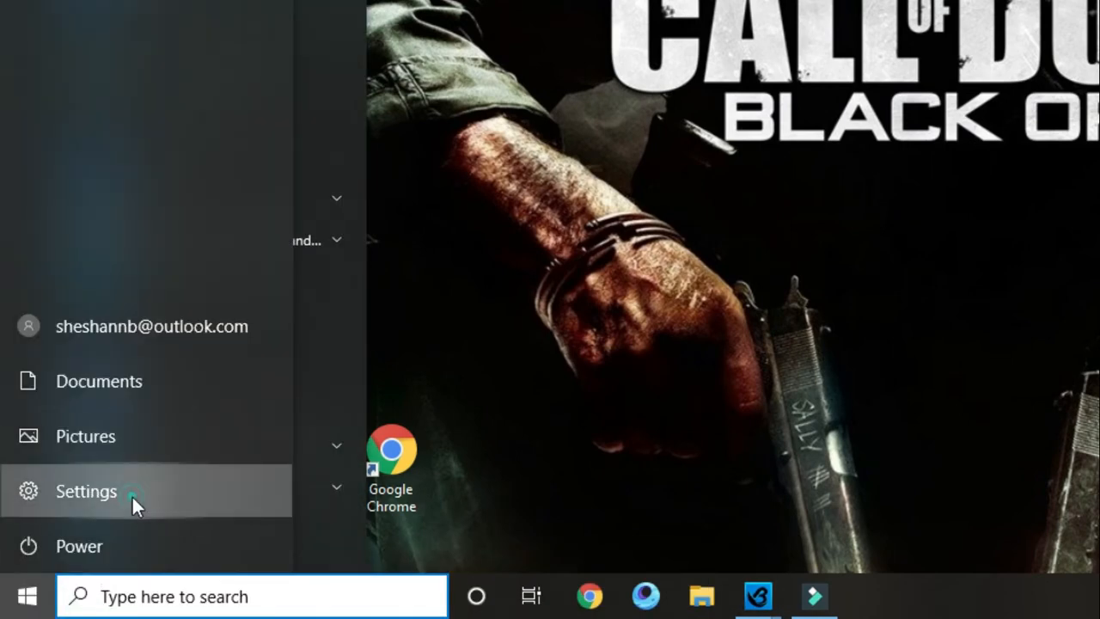
pyautogui.click(86, 492)
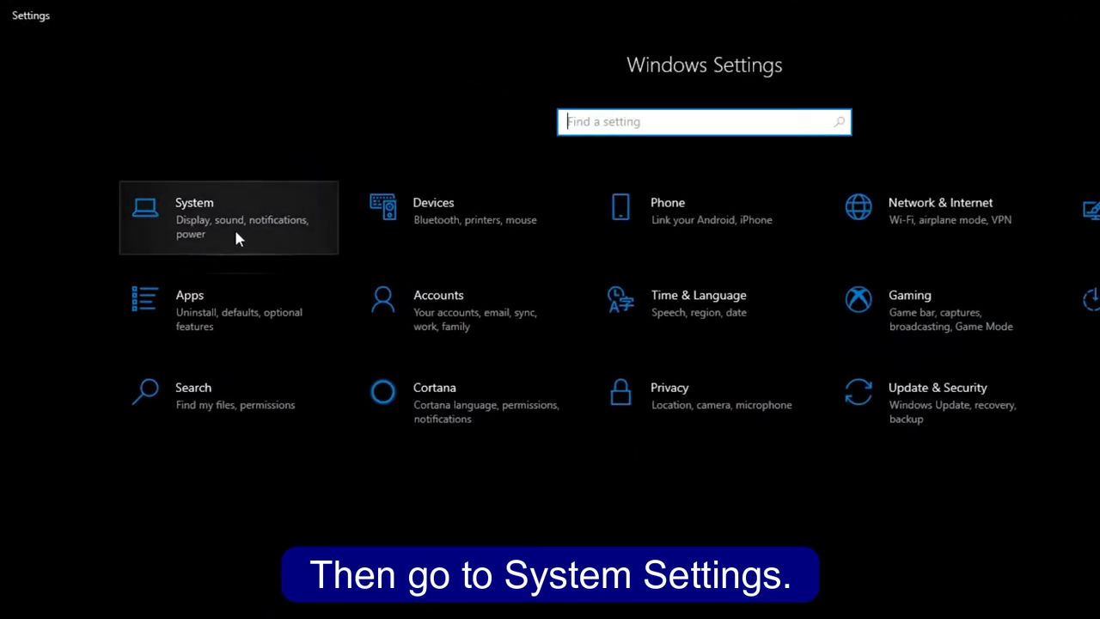
pyautogui.click(227, 217)
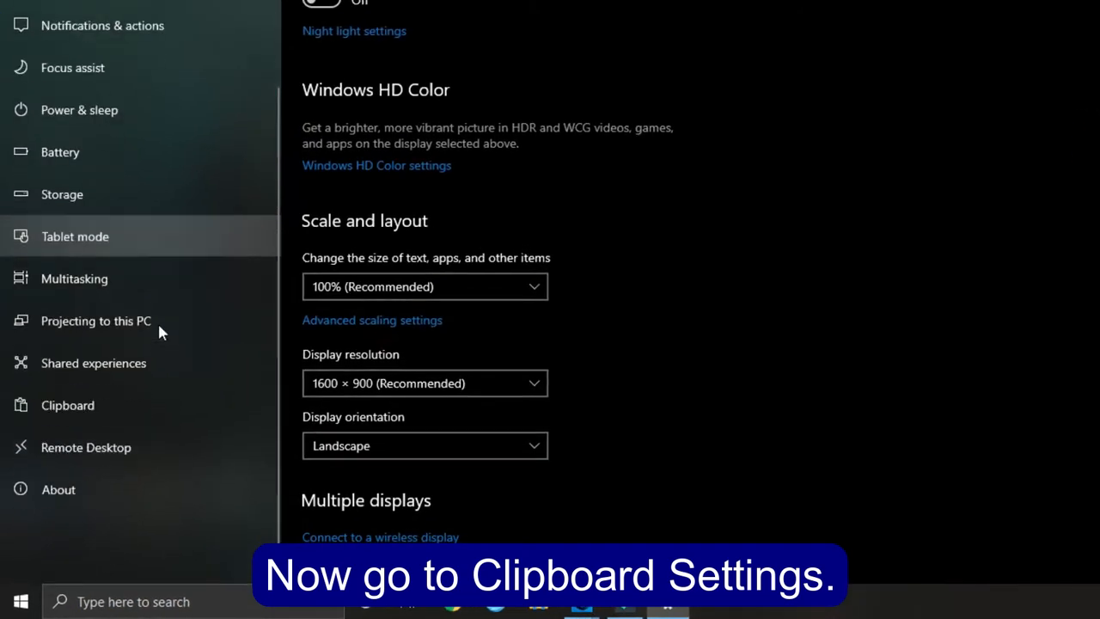
pyautogui.moveTo(67, 405)
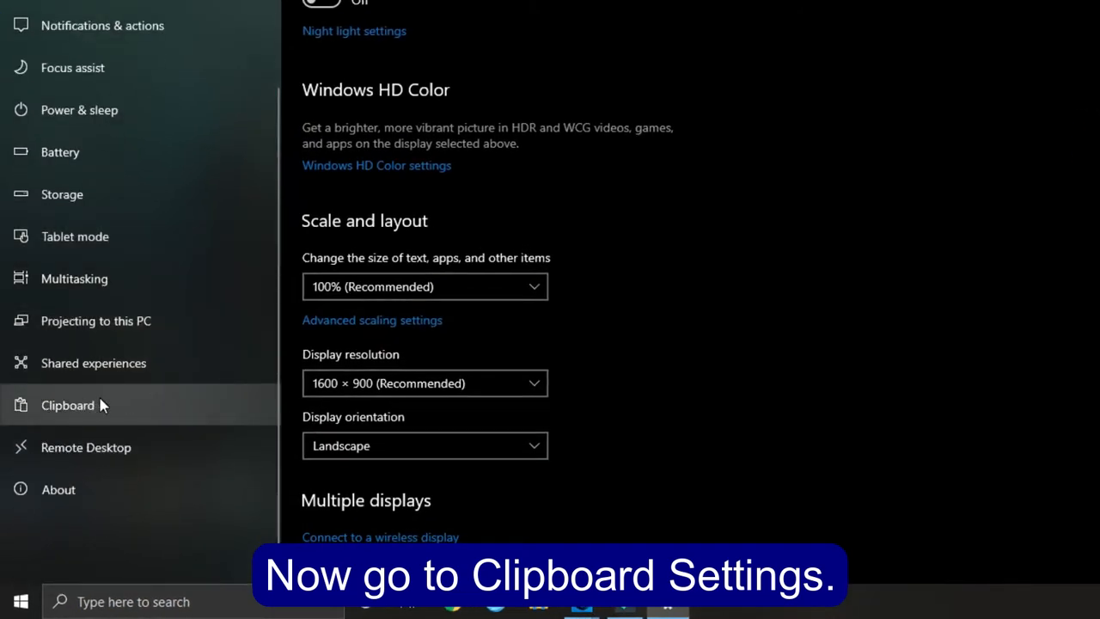
# - On the Clipboard page, switch Clipboard history On and minimize Settings to the desktop
pyautogui.click(67, 406)
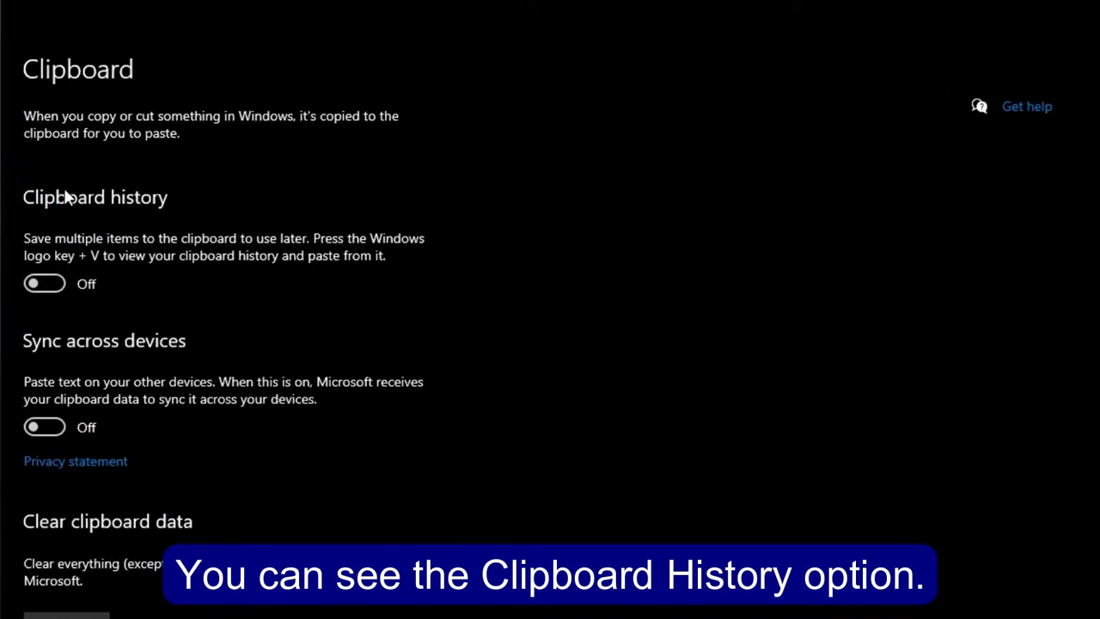
pyautogui.moveTo(58, 241)
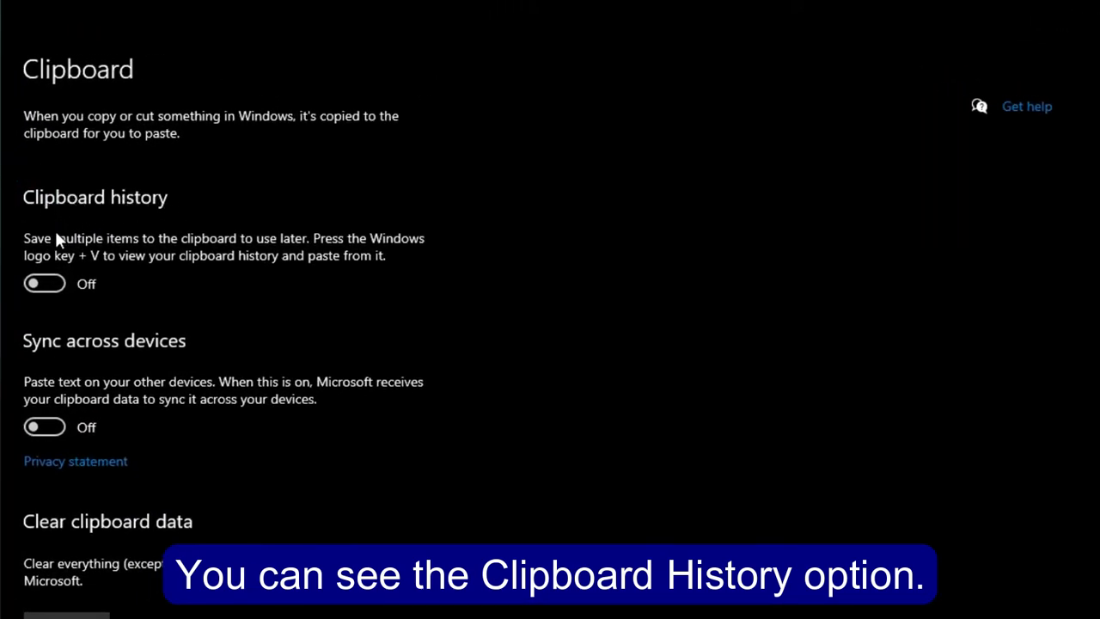
pyautogui.moveTo(44, 284)
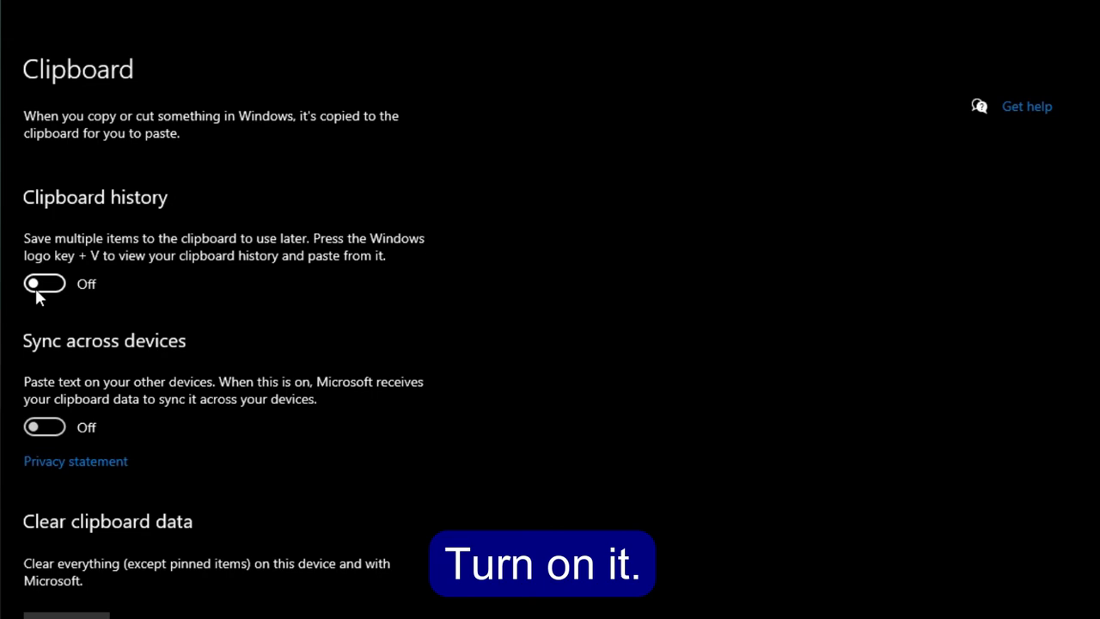
pyautogui.click(45, 283)
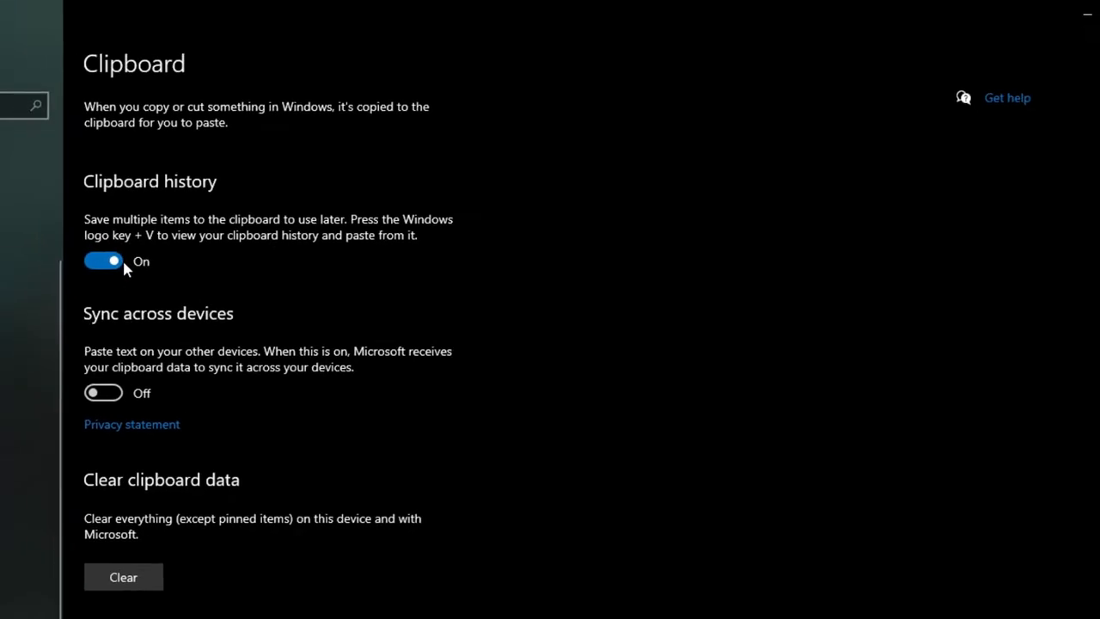
pyautogui.click(1052, 10)
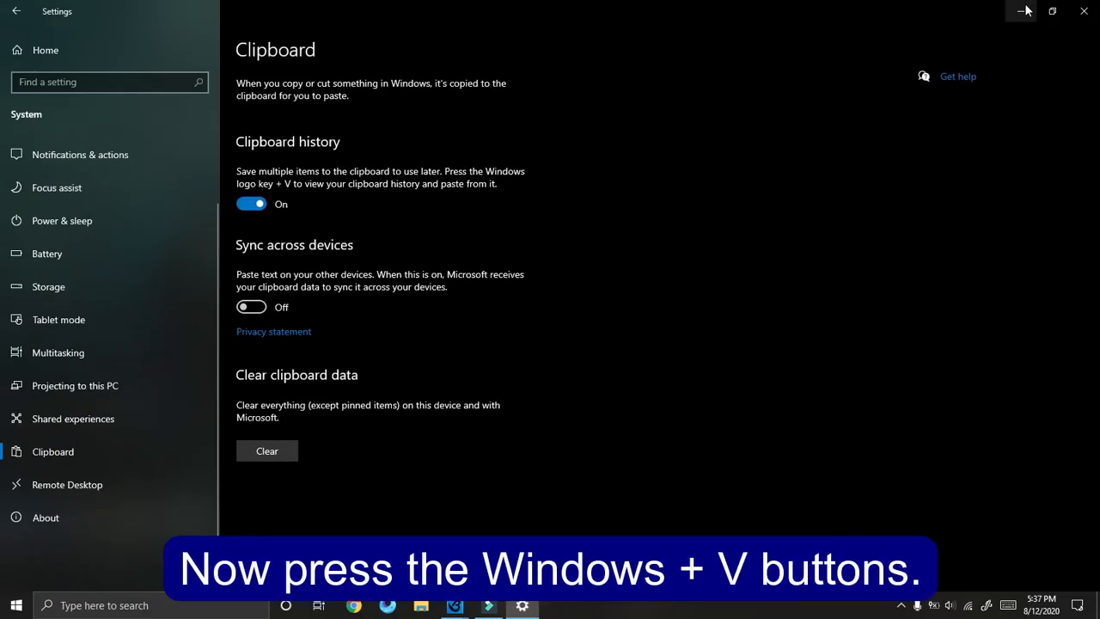
pyautogui.click(1021, 10)
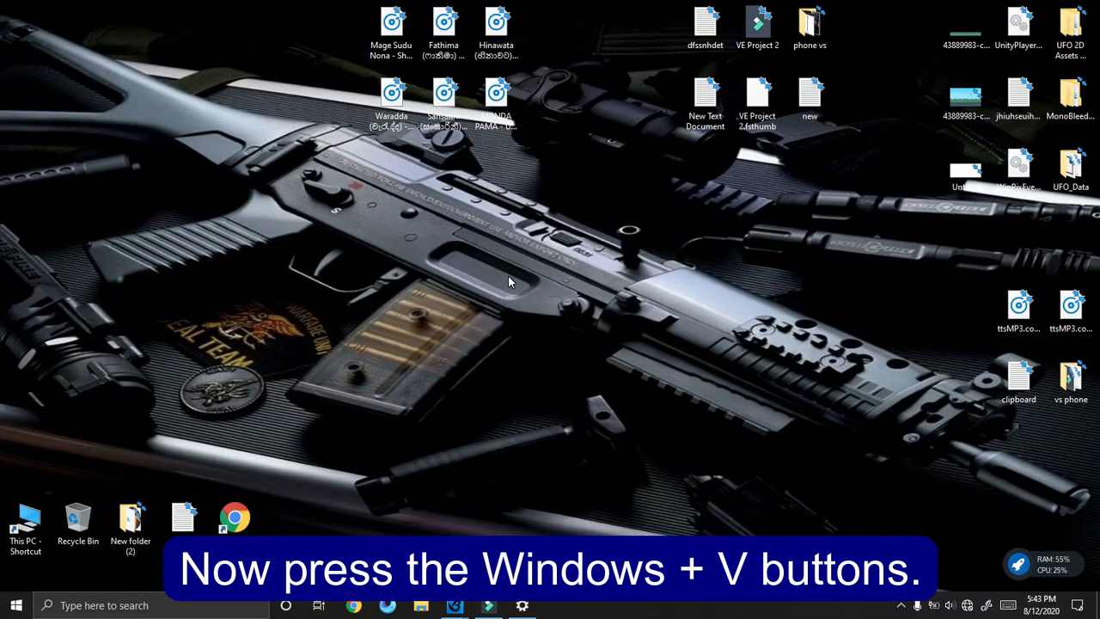
pyautogui.press('Win+v')
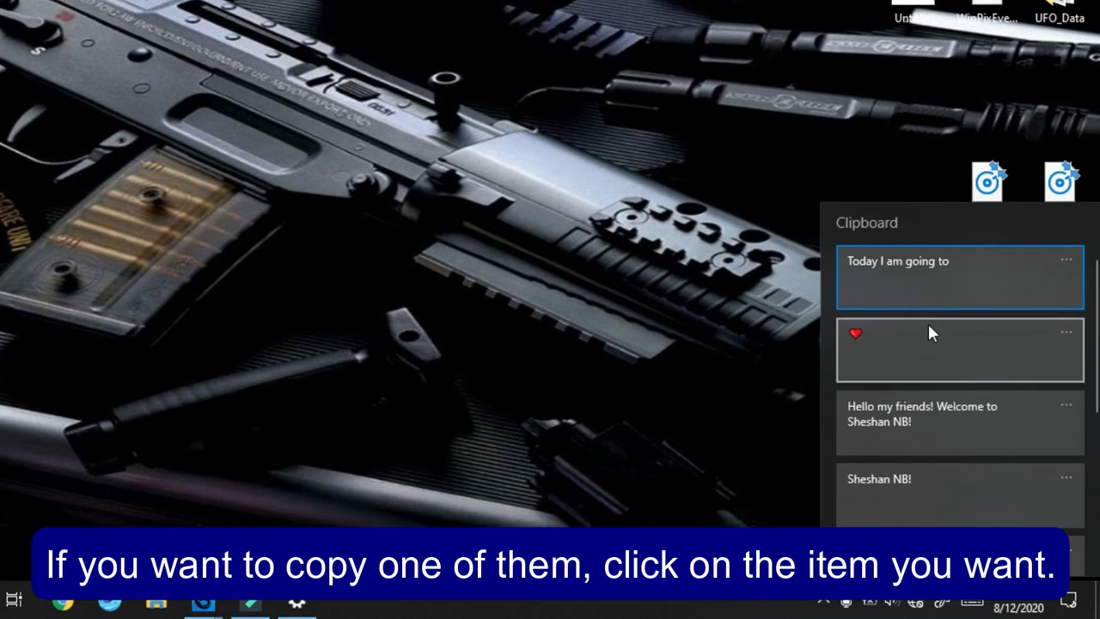
pyautogui.moveTo(931, 300)
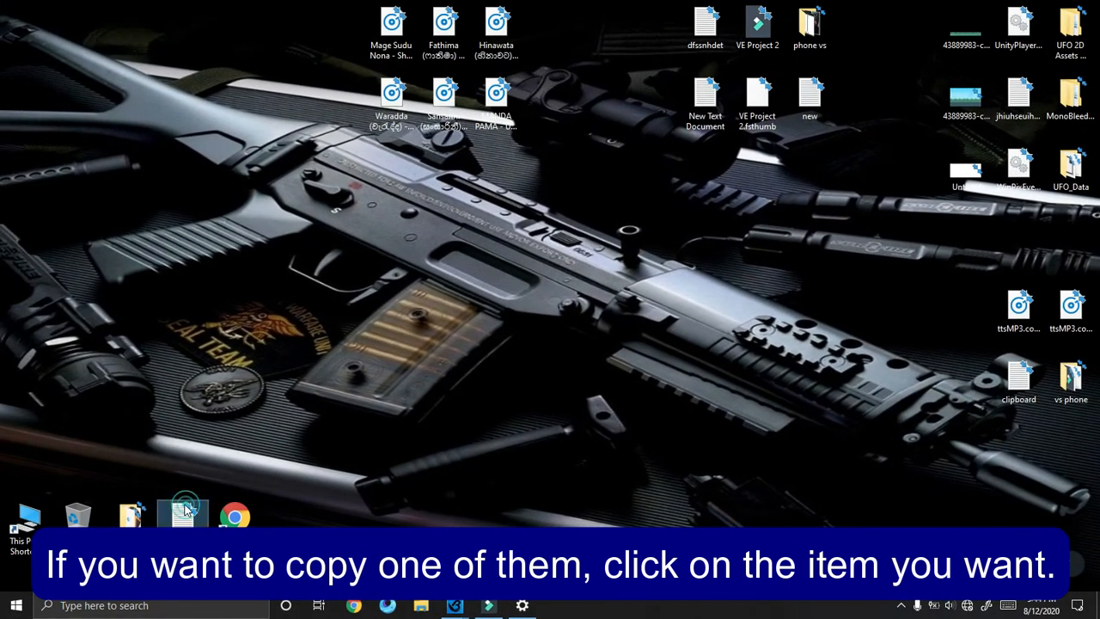
# - Add the line 'Today I am going to' below the 'Hello my friends' greeting in Notepad
pyautogui.click(182, 512)
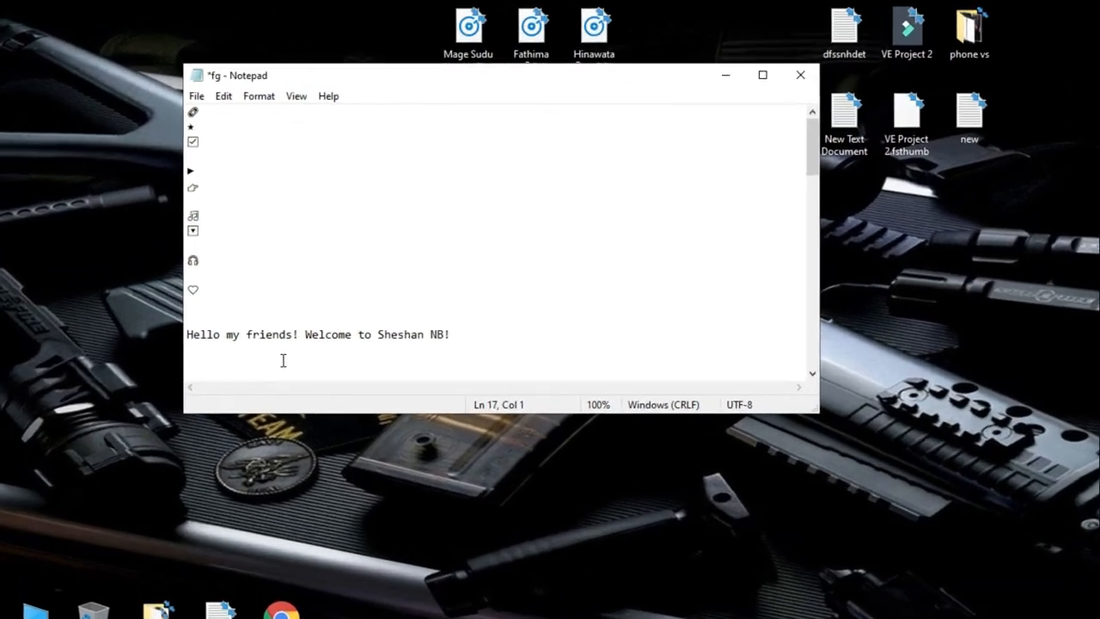
pyautogui.write('Today I am going to')
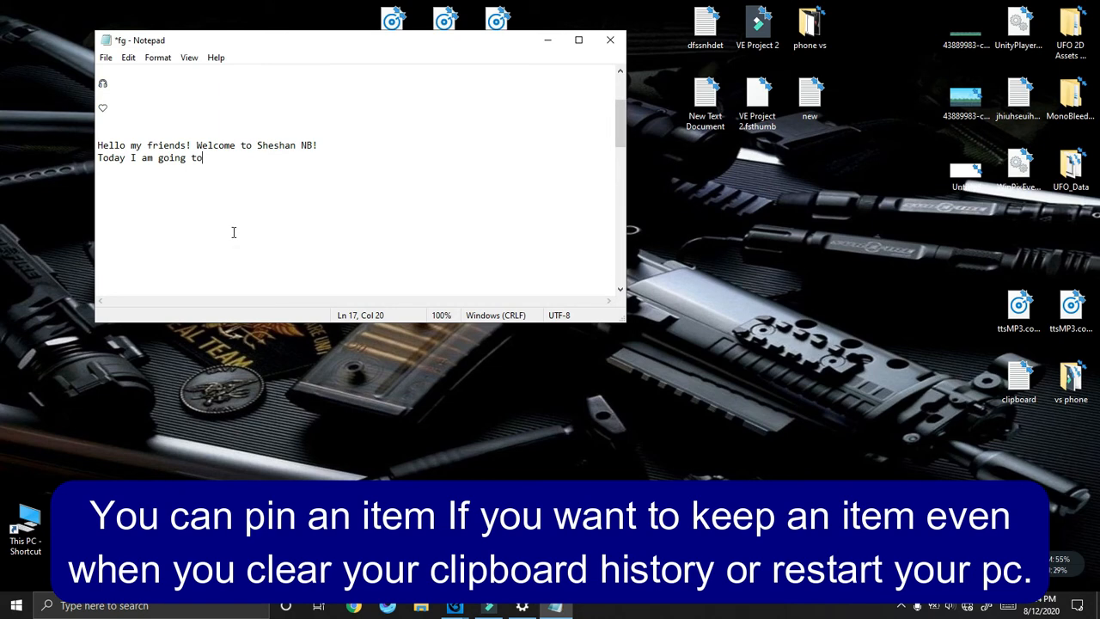
pyautogui.moveTo(213, 208)
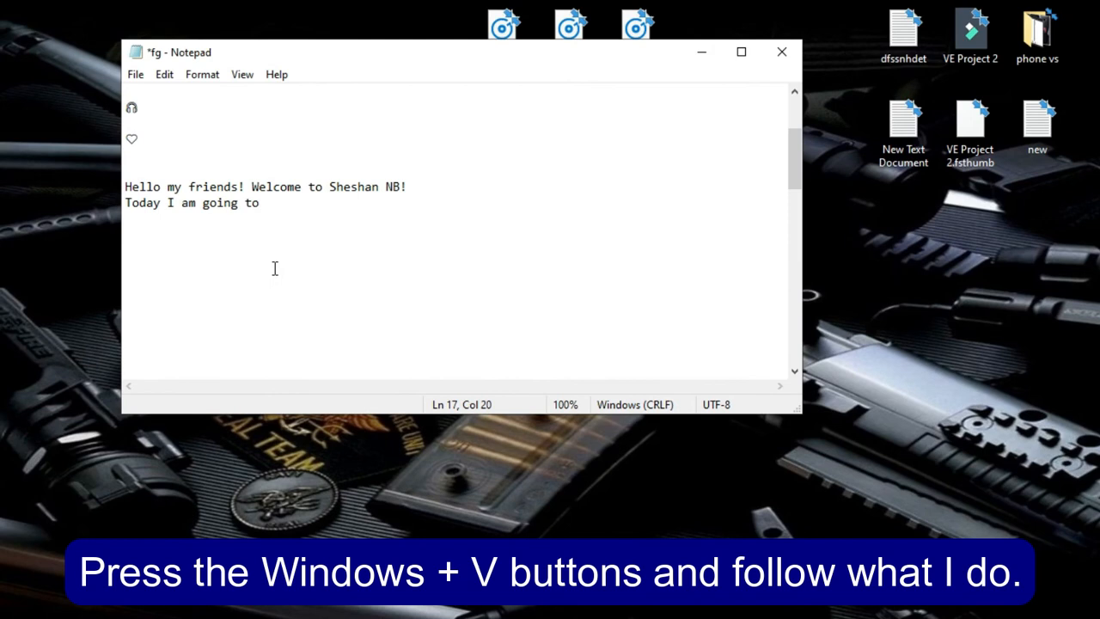
# - In the Win+V clipboard panel, pin the 'Today I am going to' entry and confirm Unpin shows
pyautogui.press('Win+V')
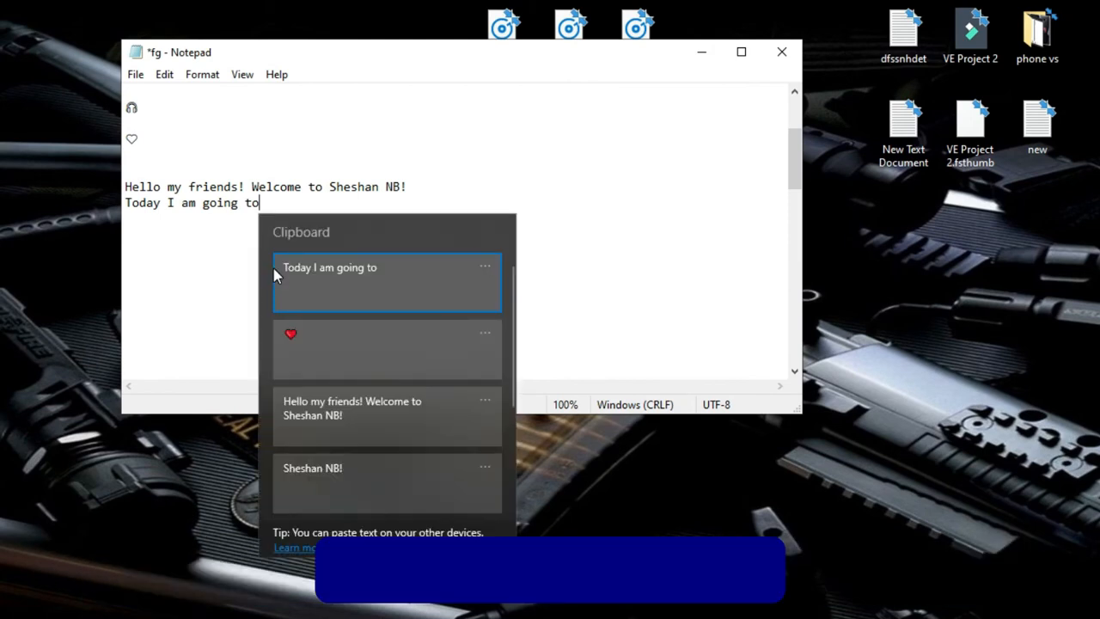
pyautogui.click(485, 266)
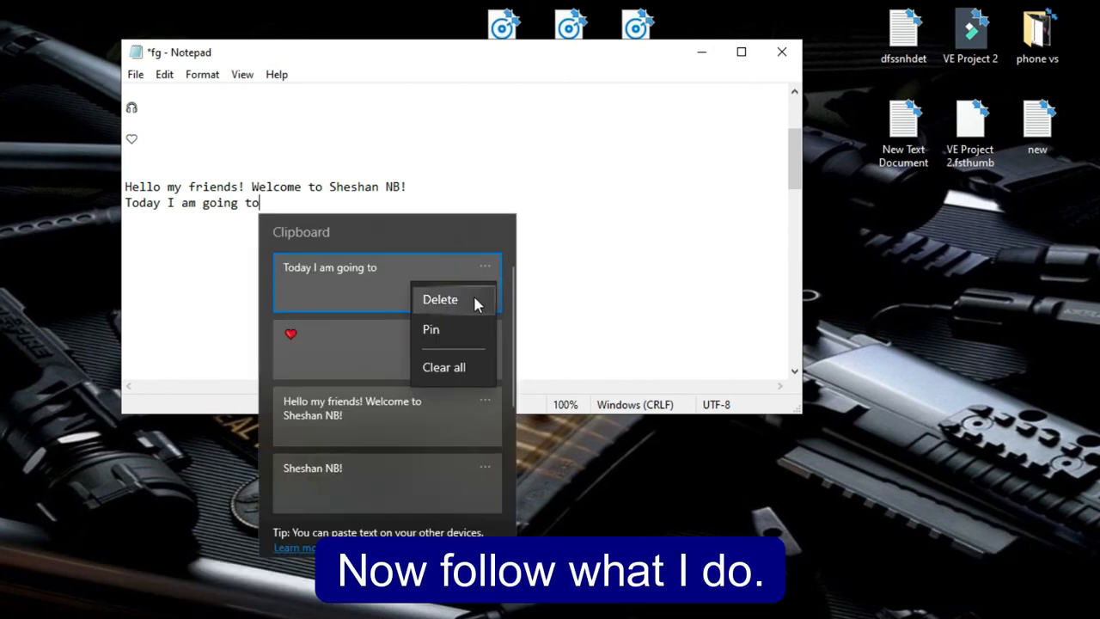
pyautogui.moveTo(438, 340)
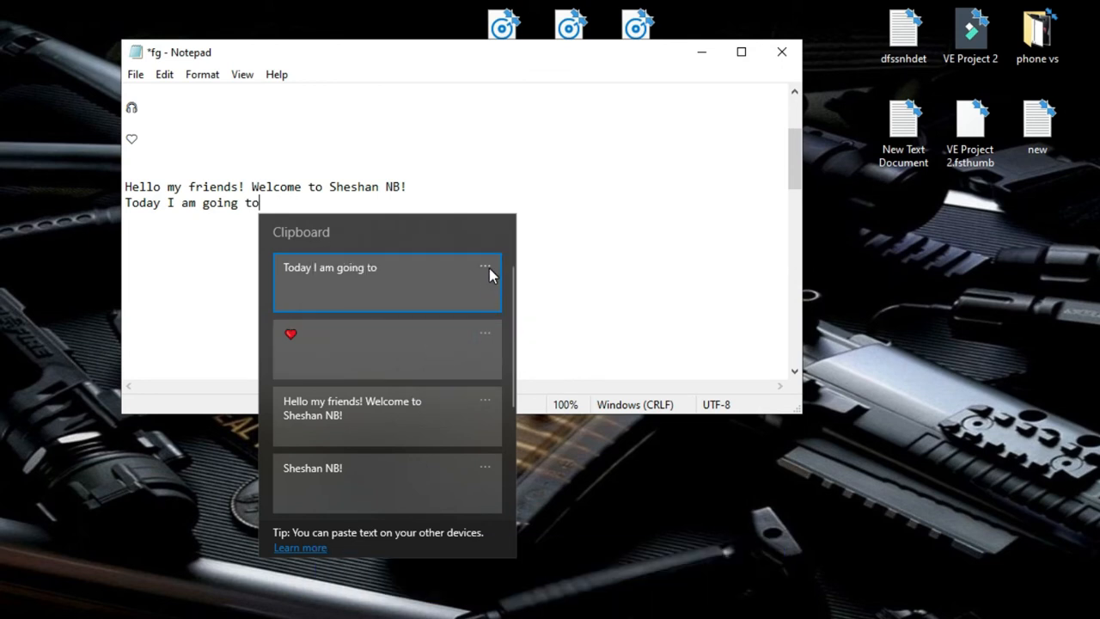
pyautogui.click(484, 267)
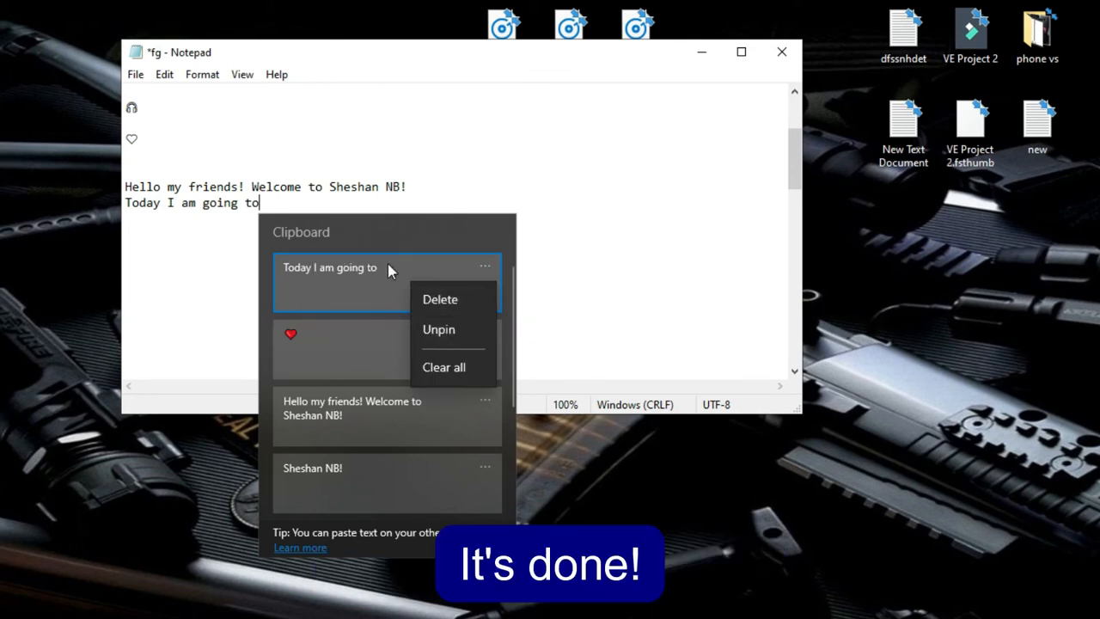